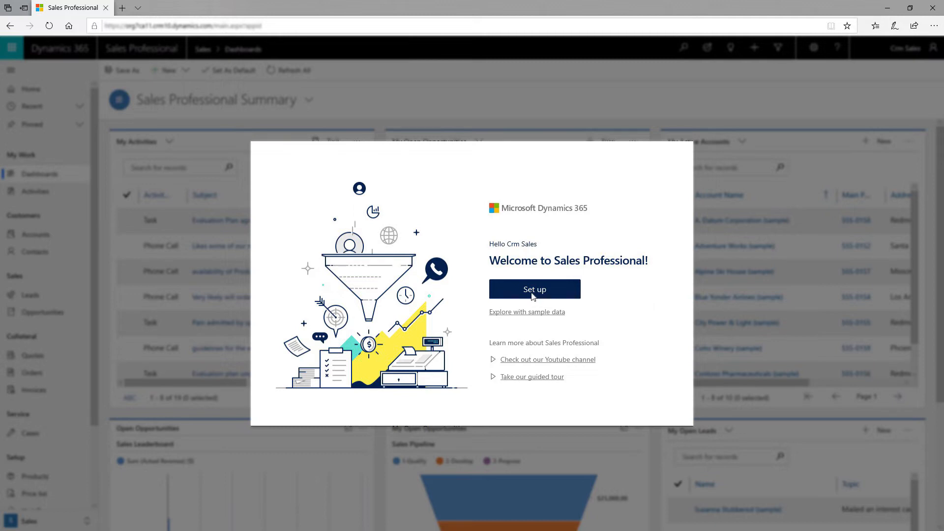
Start Sales Professional setup and connect the SharePoint site CrmSales.sharepoint.com
{"action": "left_click", "coordinate": [534, 289]}
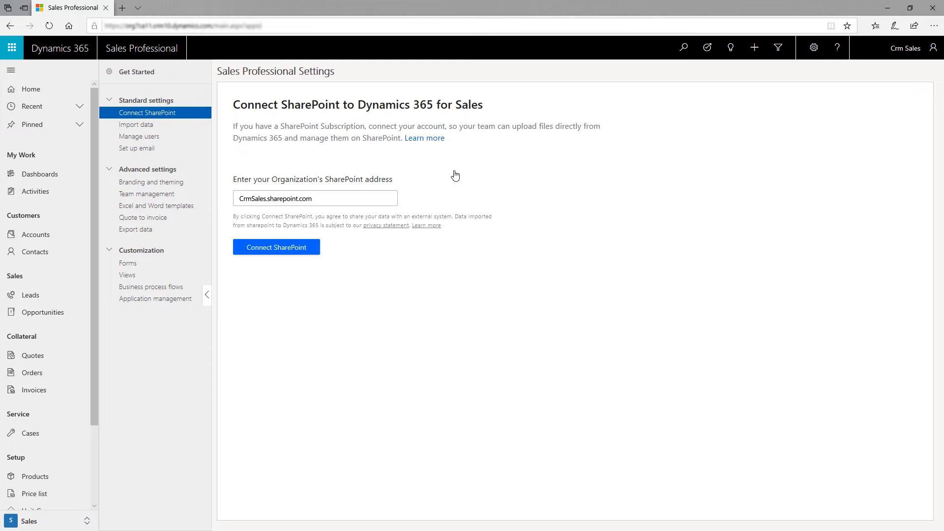
{"action": "left_click", "coordinate": [275, 247]}
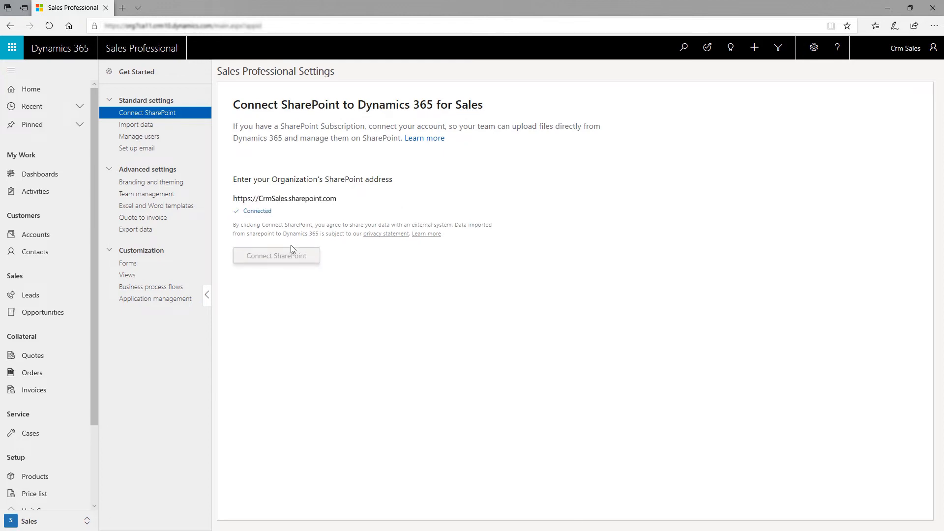
{"action": "left_click", "coordinate": [137, 124]}
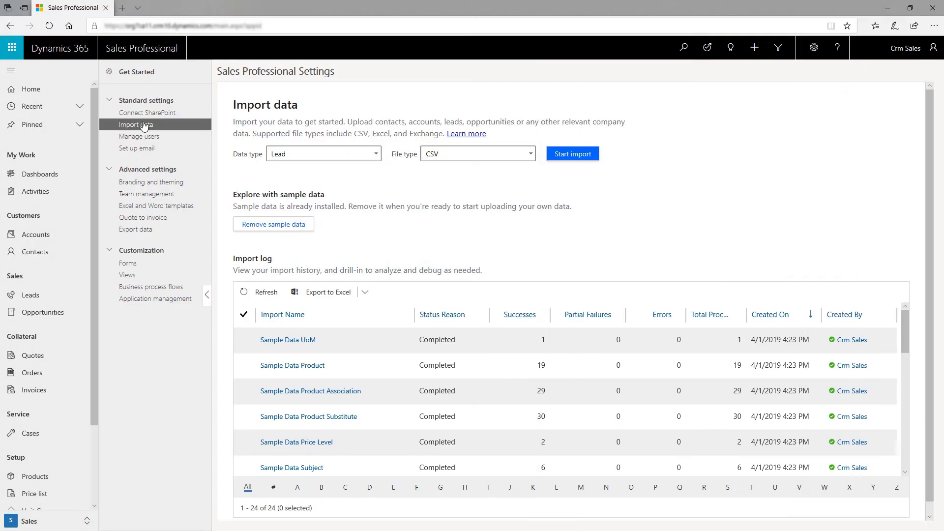
Import the Leads spreadsheet using the Excel file type
{"action": "left_click", "coordinate": [476, 154]}
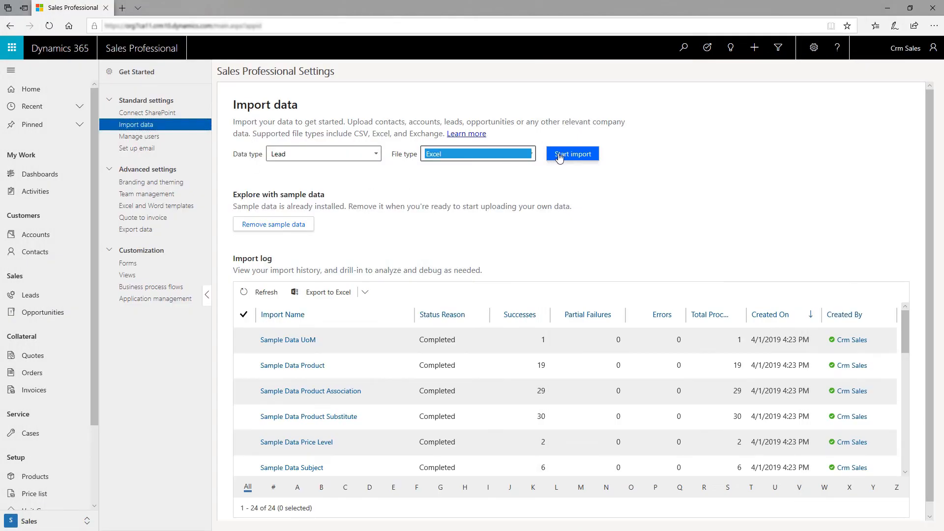
{"action": "left_click", "coordinate": [571, 153]}
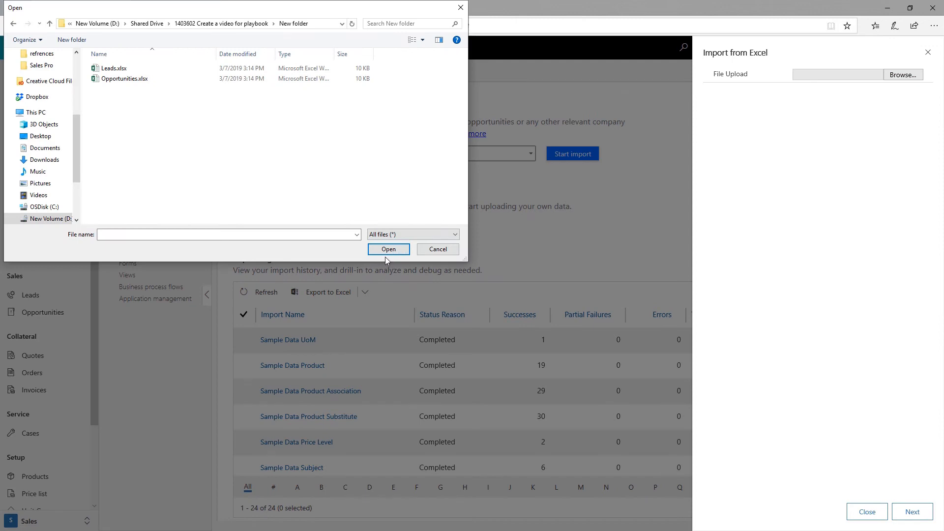
{"action": "left_click", "coordinate": [388, 249]}
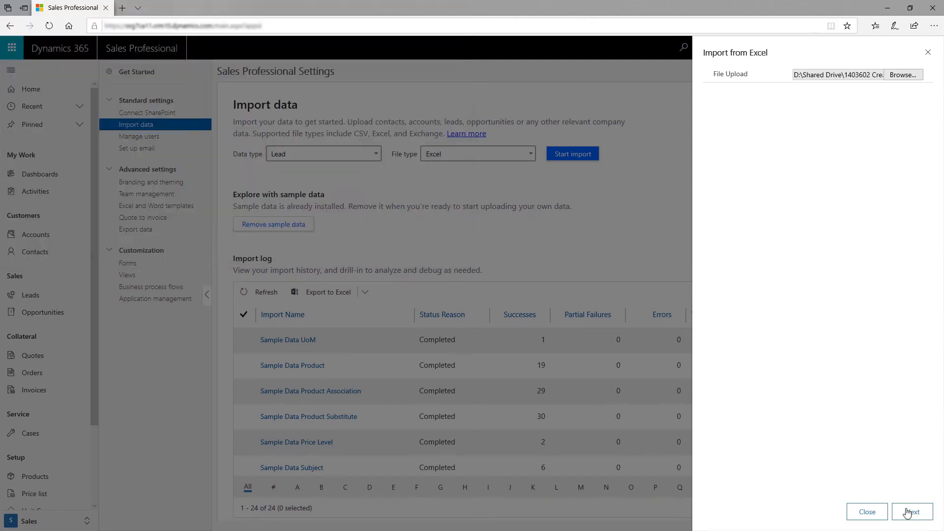
{"action": "left_click", "coordinate": [865, 511]}
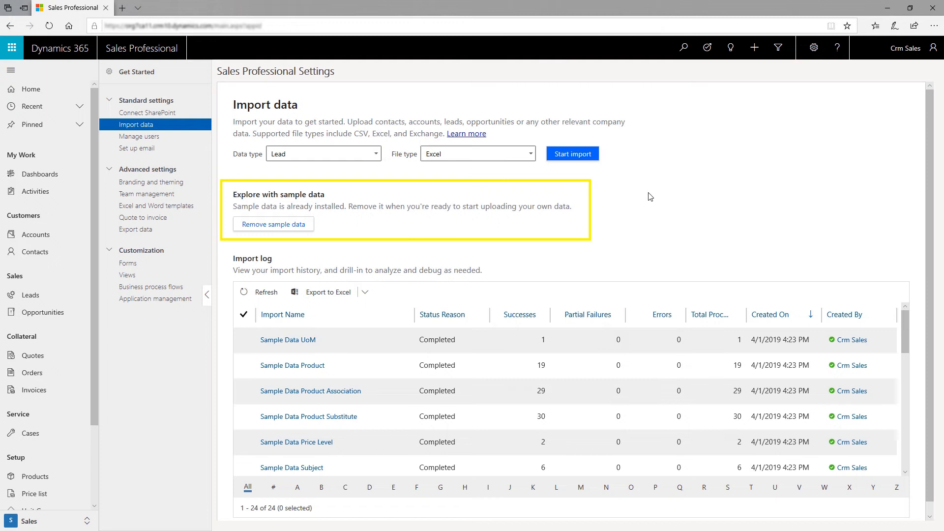
{"action": "left_click", "coordinate": [138, 136]}
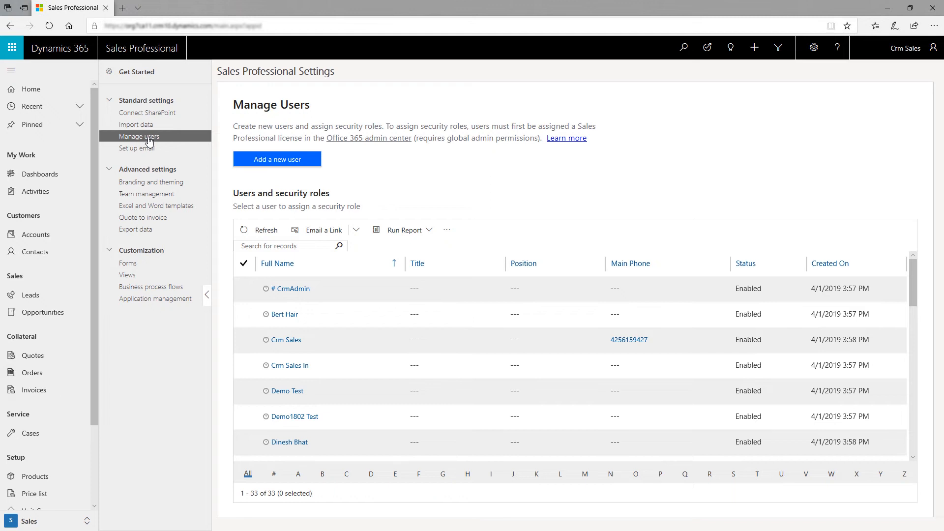
Grant the searched user the Sales Professional Person role, then approve and test mailboxes
{"action": "left_click", "coordinate": [276, 158]}
{"action": "type", "text": "bert"}
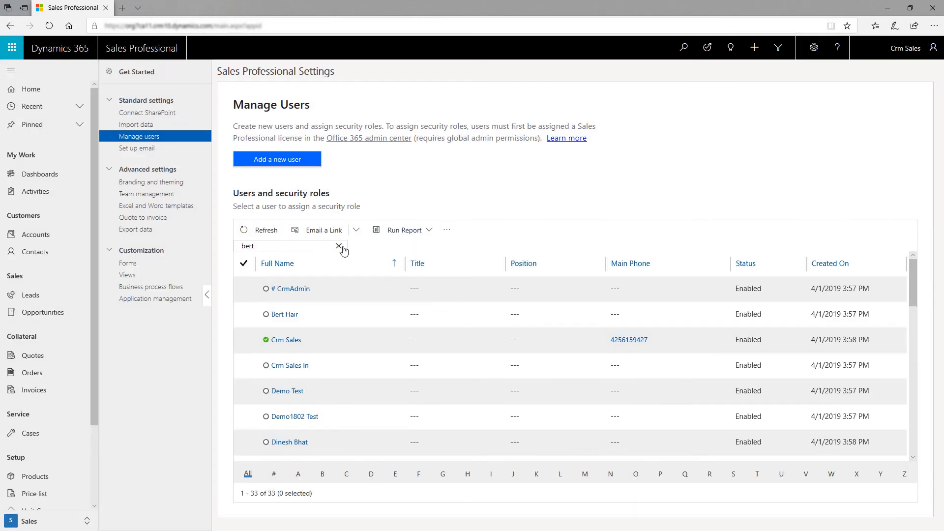
{"action": "left_click", "coordinate": [397, 229]}
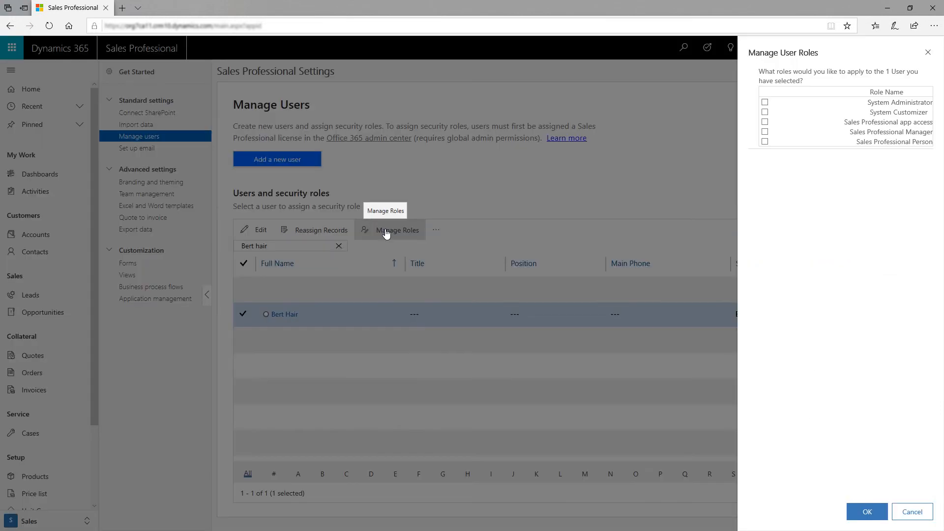
{"action": "left_click", "coordinate": [764, 141]}
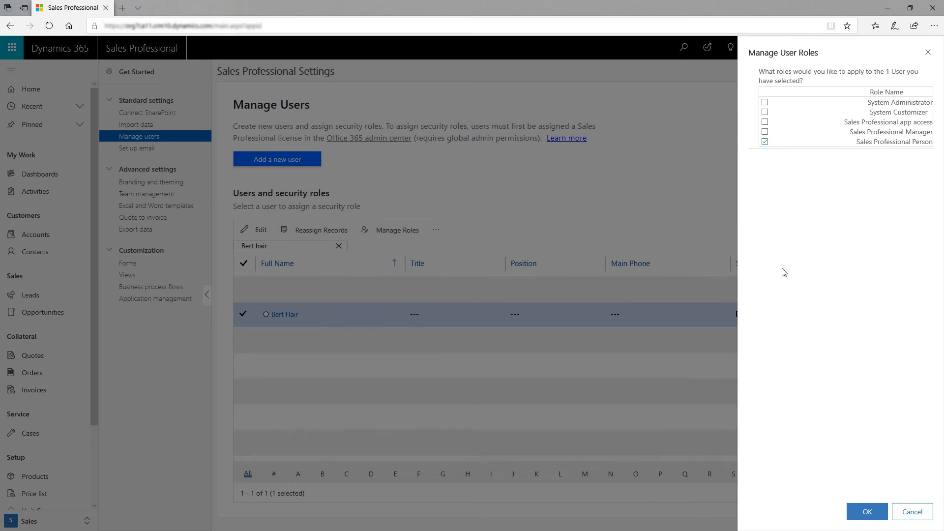
{"action": "left_click", "coordinate": [865, 512]}
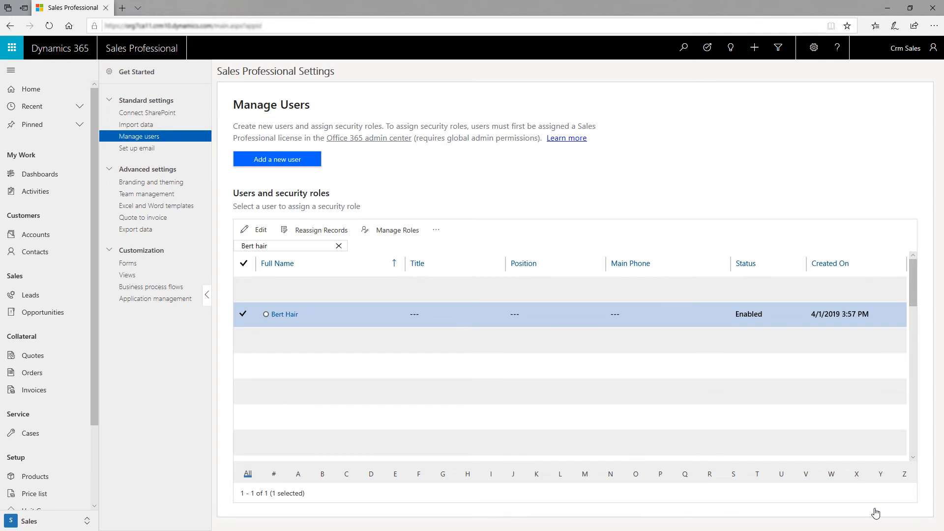
{"action": "left_click", "coordinate": [136, 148]}
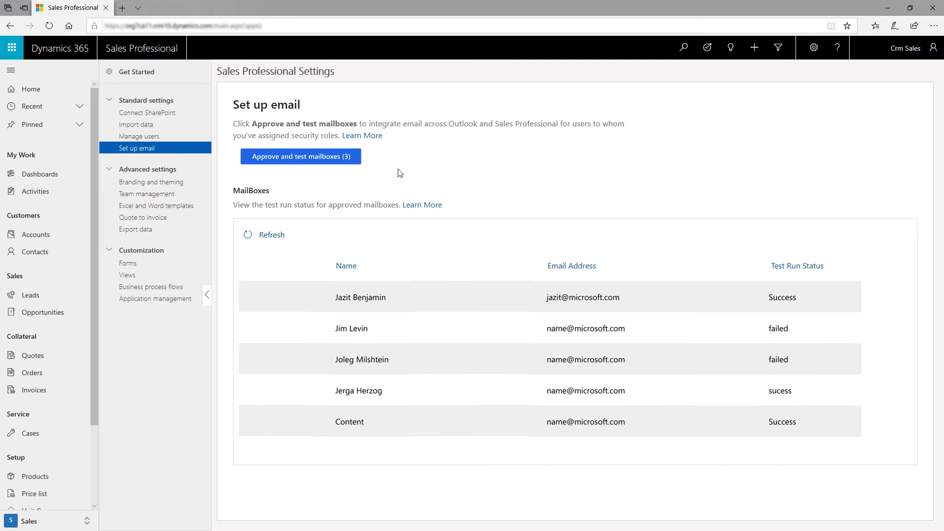
{"action": "left_click", "coordinate": [300, 156]}
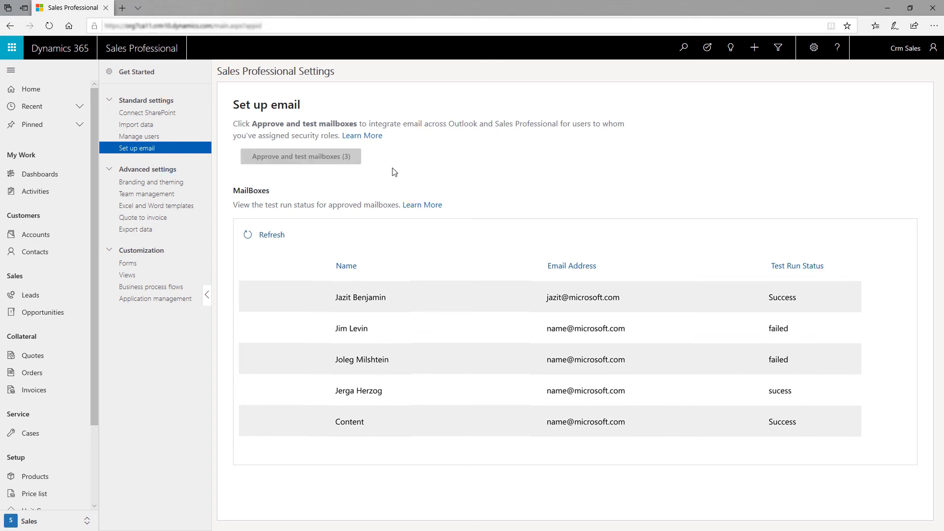